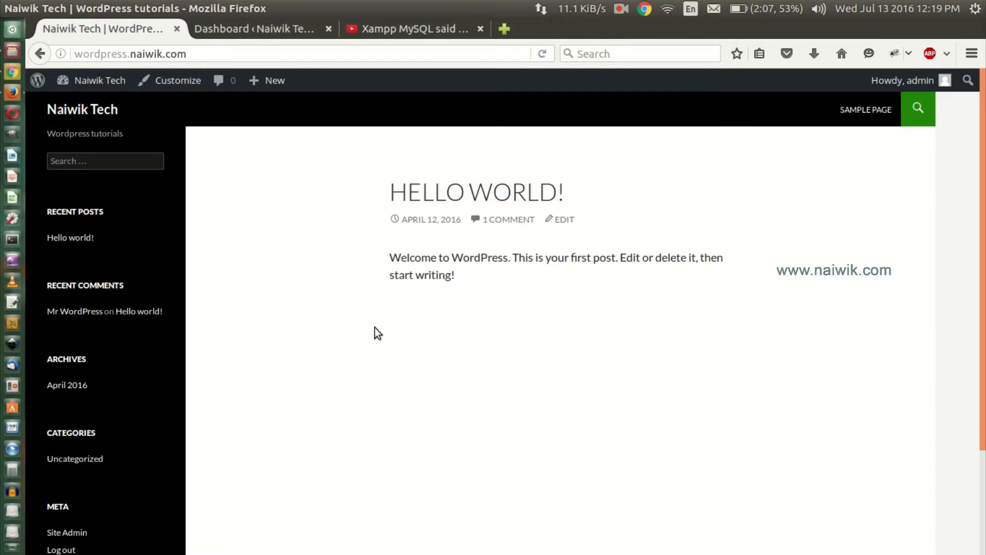
{"action": "mouse_move", "coordinate": [280, 179]}
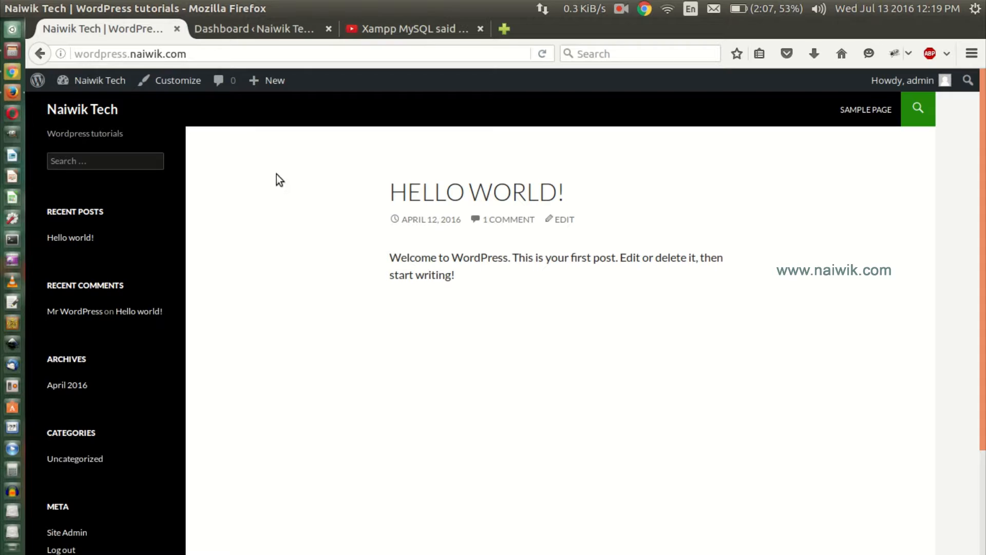
{"action": "mouse_move", "coordinate": [235, 122]}
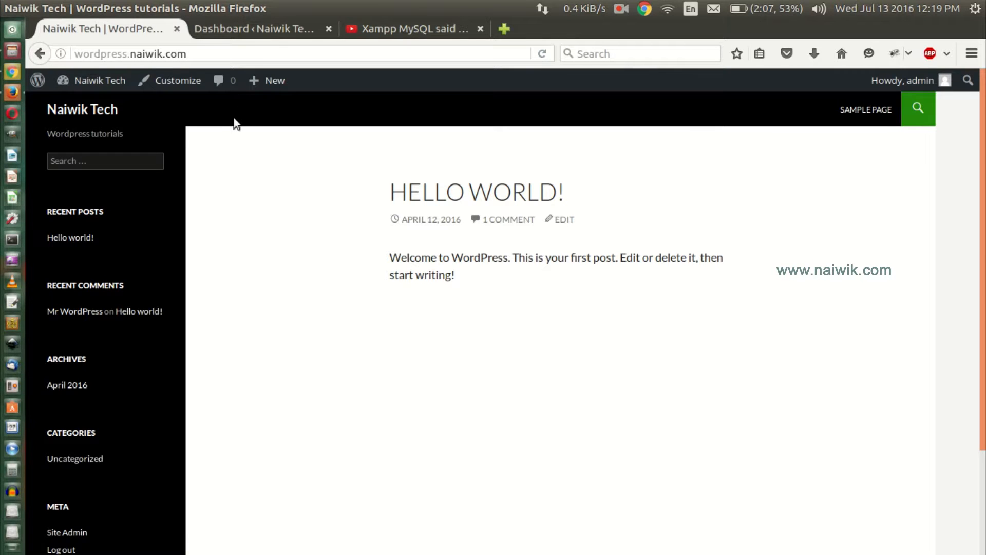
Start a new post from the Dashboard and title it 'Youtube'
{"action": "left_click", "coordinate": [257, 28]}
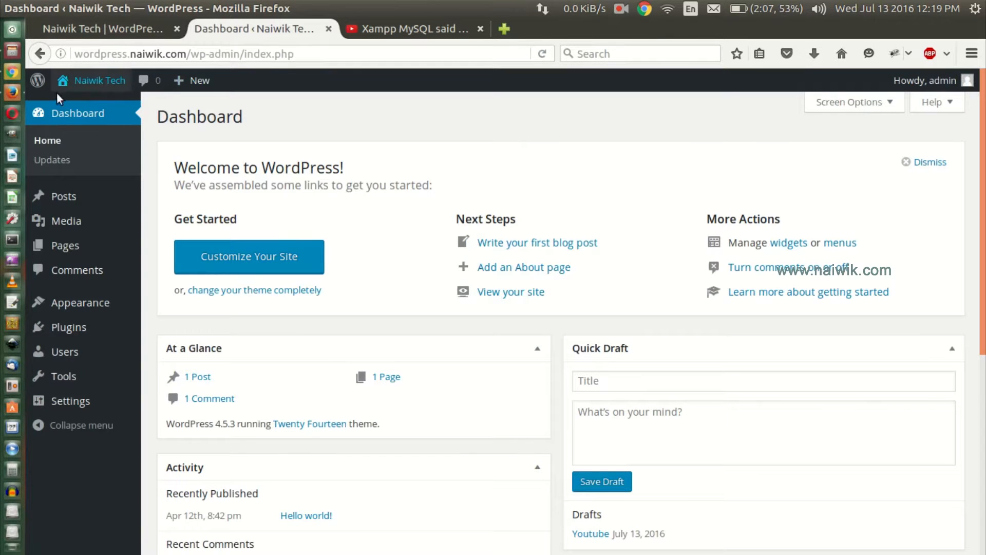
{"action": "mouse_move", "coordinate": [64, 196]}
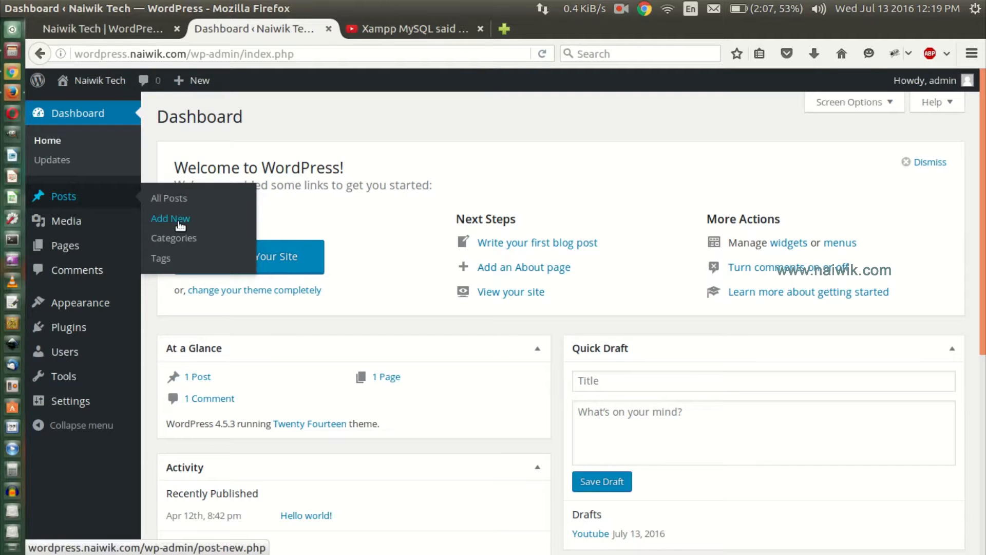
{"action": "left_click", "coordinate": [170, 218]}
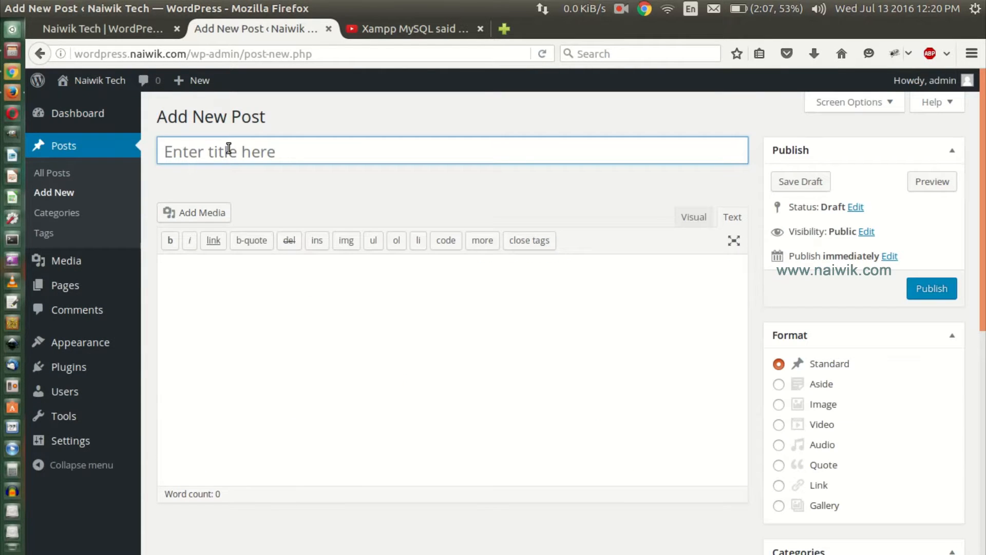
{"action": "type", "text": "Youtube"}
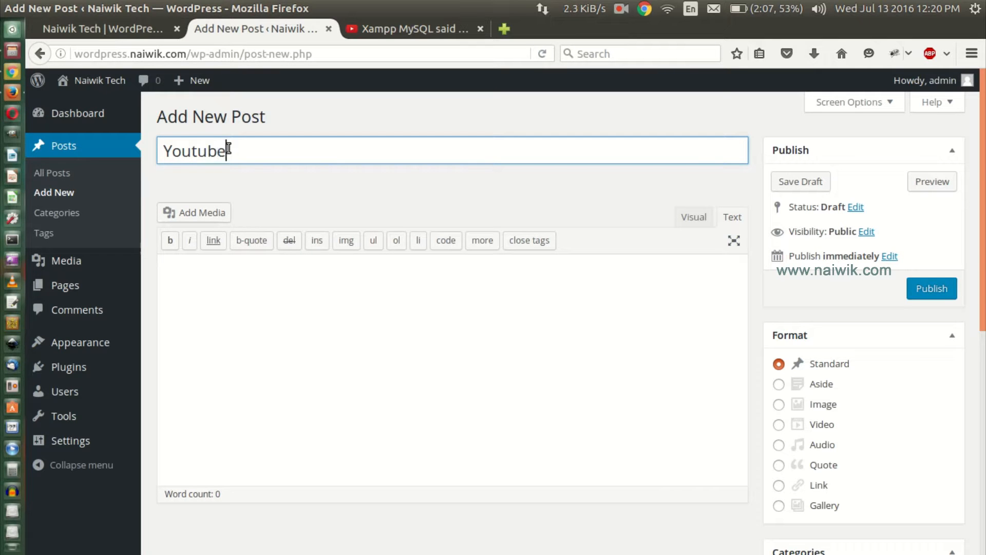
Show the YouTube video's embed code via Share > Embed
{"action": "left_click", "coordinate": [413, 29]}
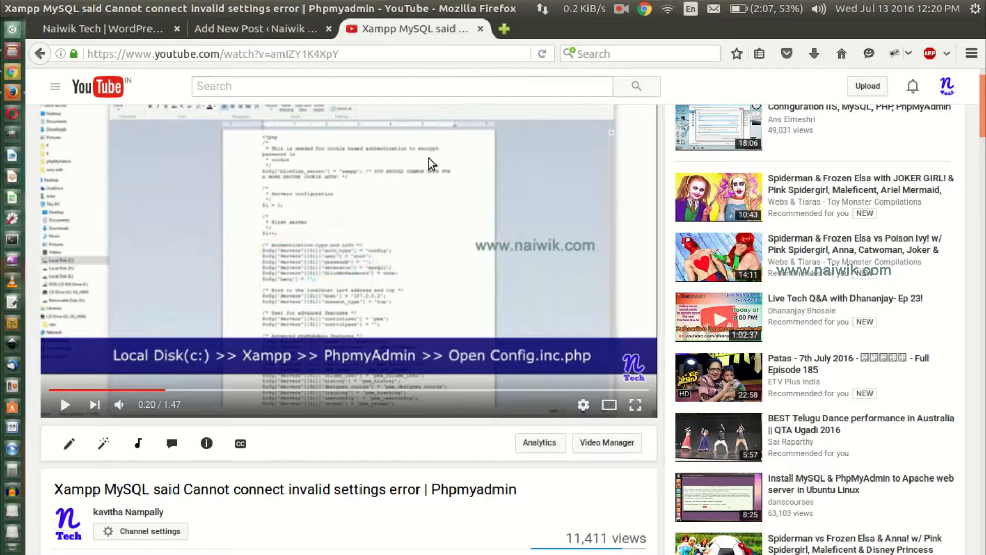
{"action": "scroll", "scroll_direction": "down", "scroll_amount": 3}
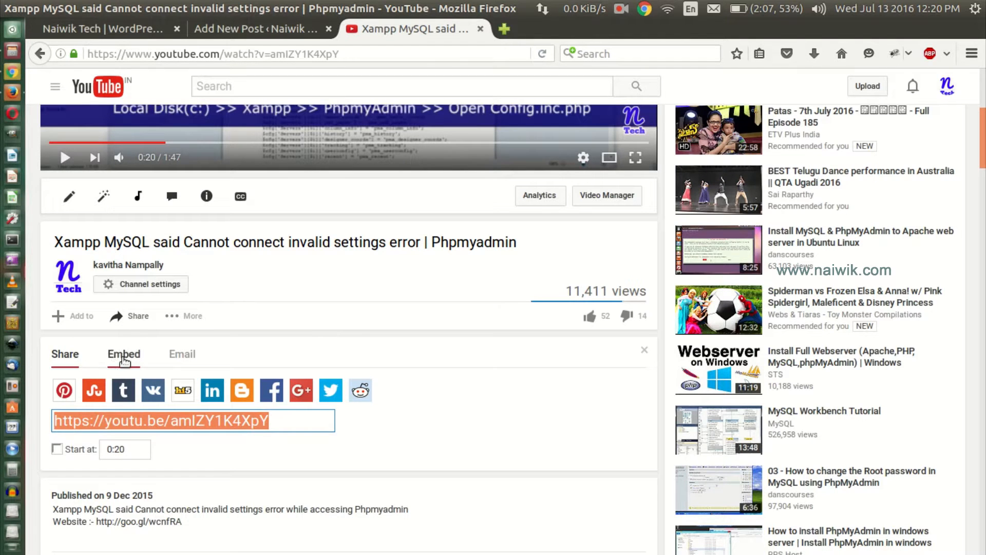
{"action": "left_click", "coordinate": [124, 354]}
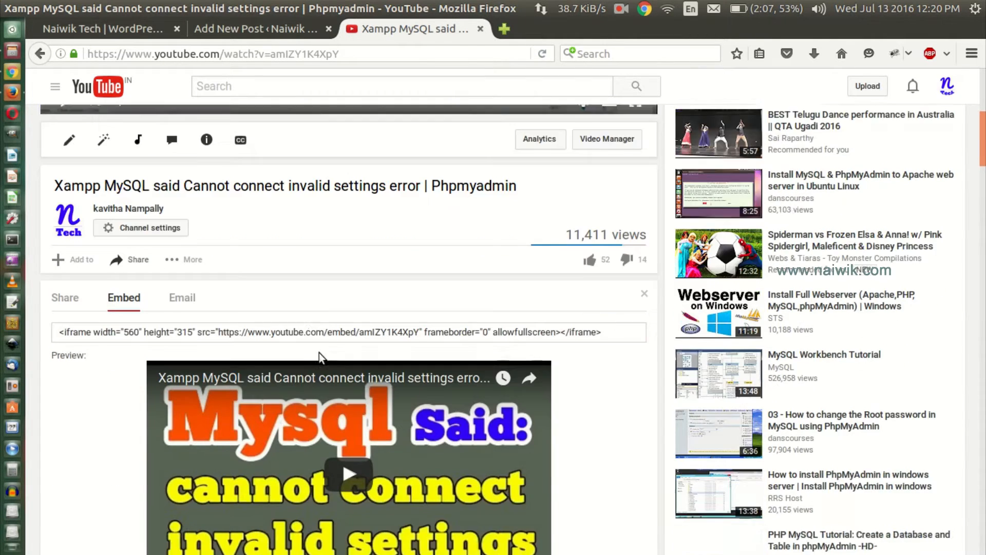
Disable suggested videos at the end (rel=0), keeping the 560 × 315 player size
{"action": "scroll", "scroll_direction": "down", "scroll_amount": 3}
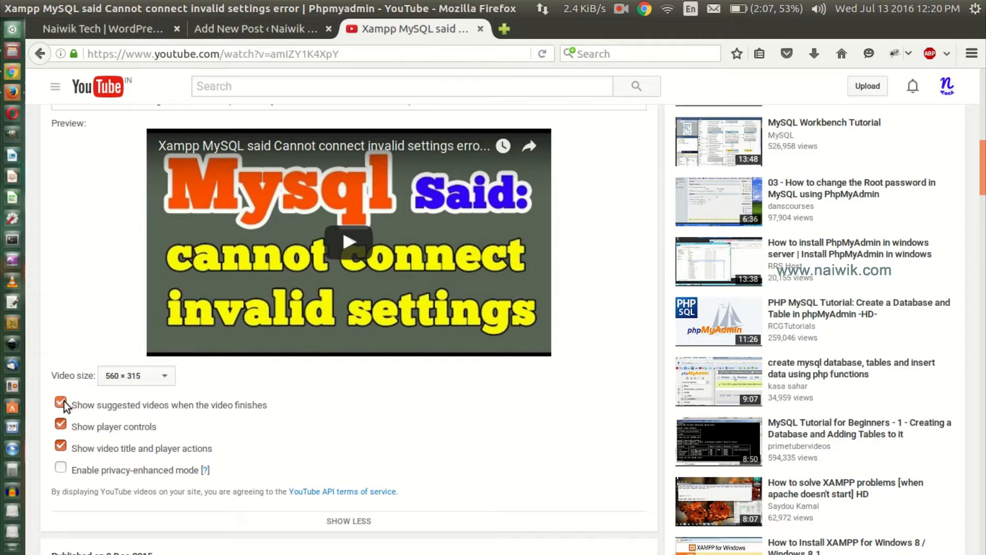
{"action": "left_click", "coordinate": [60, 405]}
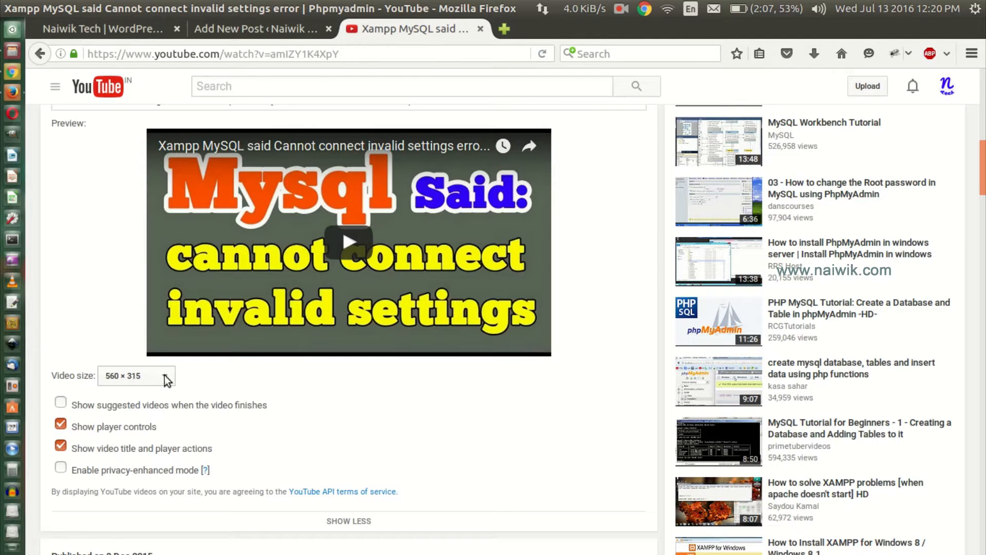
{"action": "left_click", "coordinate": [136, 376]}
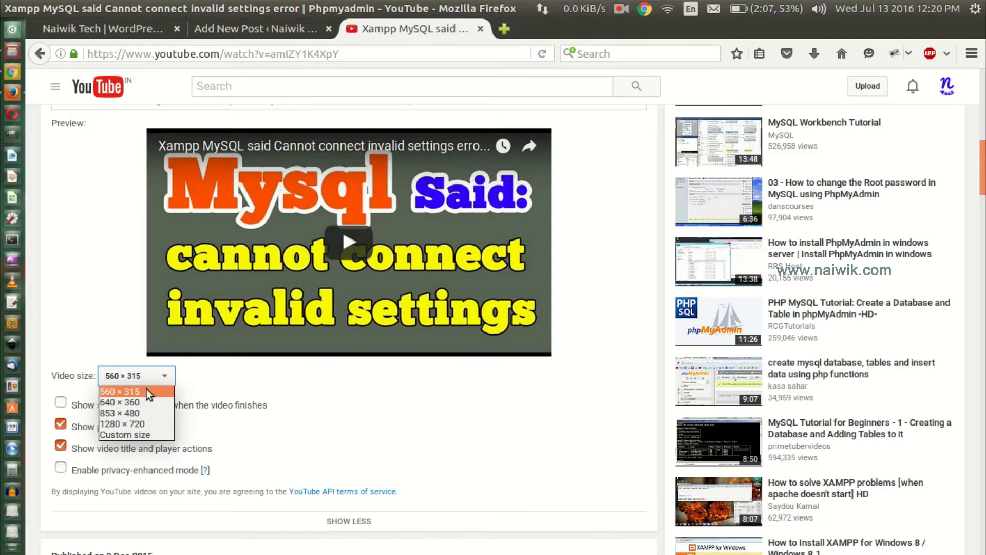
{"action": "mouse_move", "coordinate": [135, 394]}
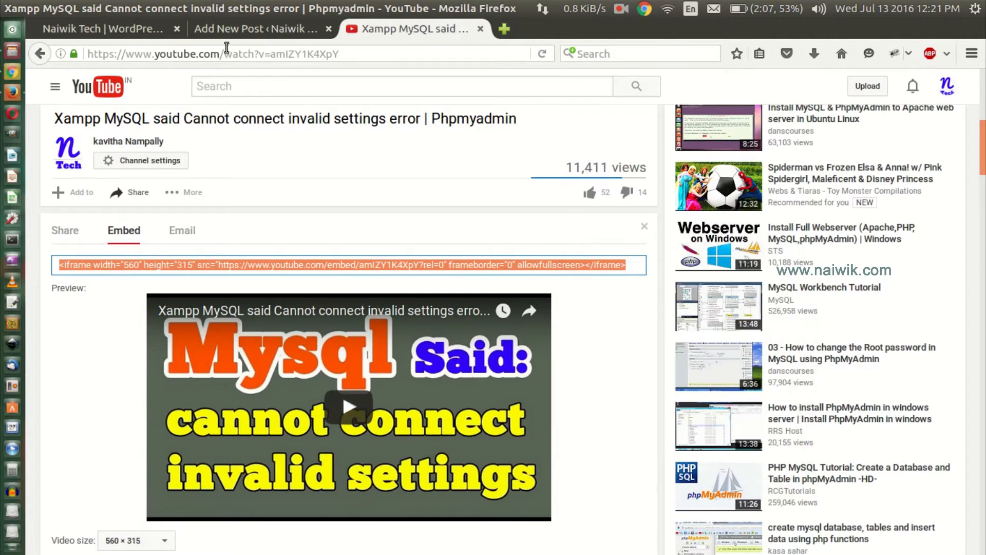
Paste the 560 × 315 YouTube iframe with rel=0 into the post body as raw HTML
{"action": "left_click", "coordinate": [258, 28]}
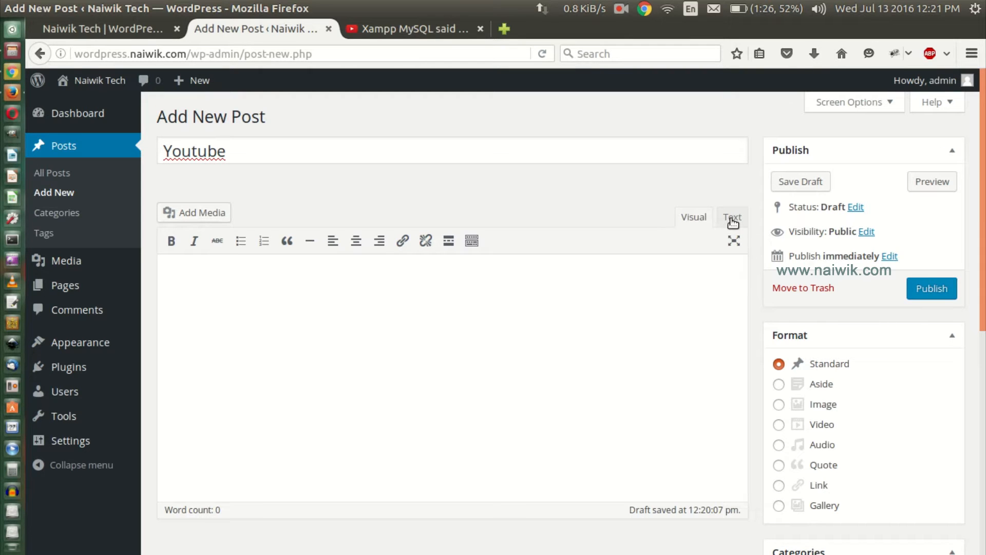
{"action": "left_click", "coordinate": [731, 216]}
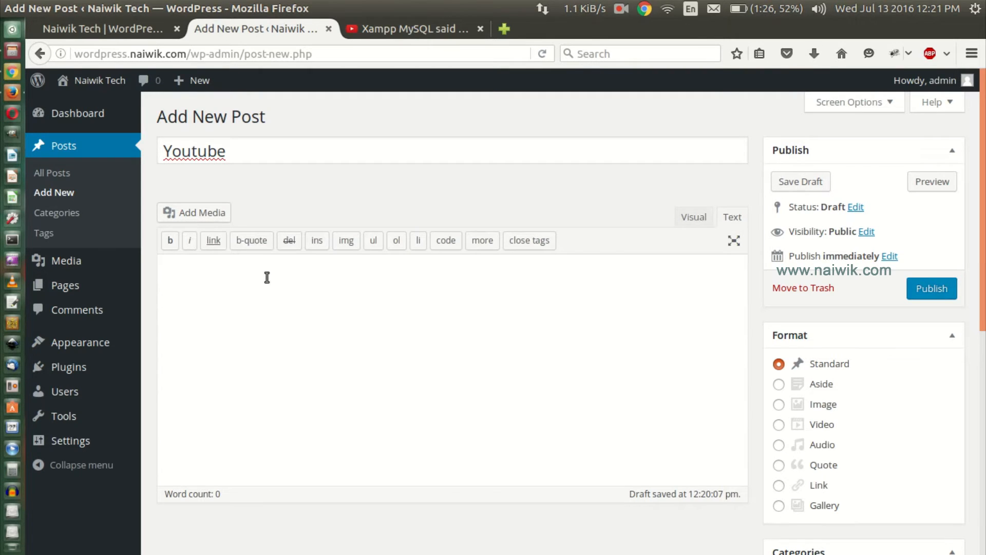
{"action": "type", "text": "<iframe width=\"560\" height=\"315\" src=\"https://www.youtube.com/embed/amIZY1K4XpY?rel=0\" frameborder=\"0\" allowfullscreen></iframe>"}
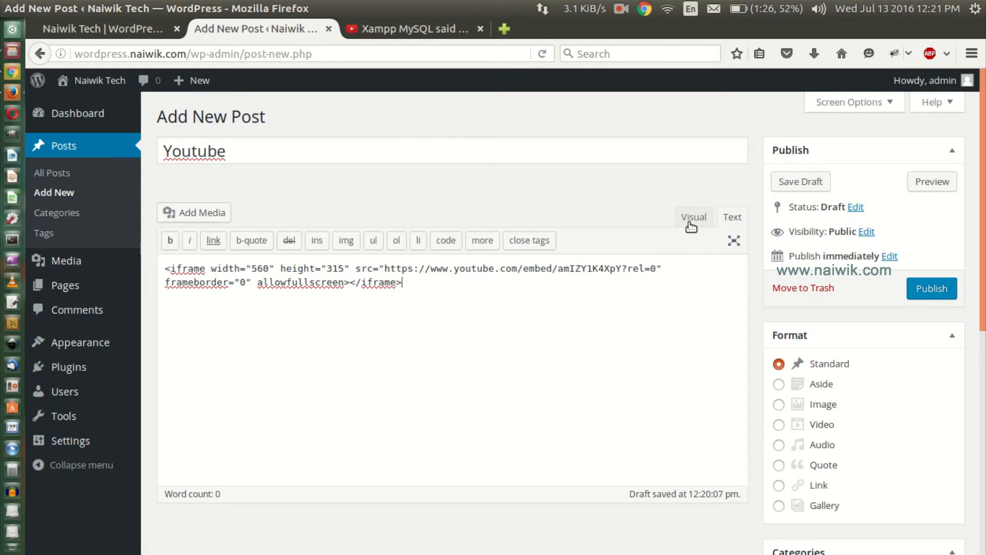
Preview the rendered video in Visual mode and publish the 'Youtube' post
{"action": "left_click", "coordinate": [694, 217]}
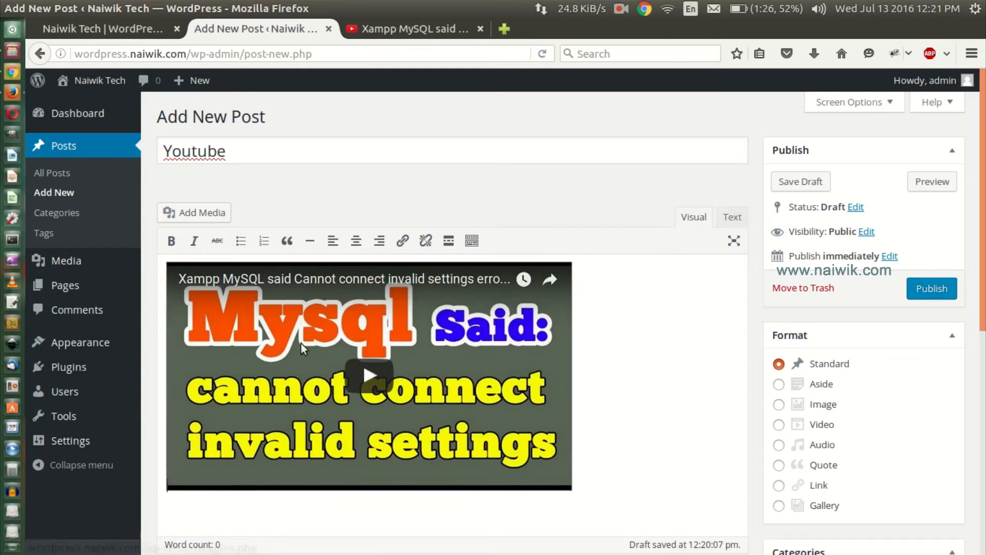
{"action": "mouse_move", "coordinate": [522, 346]}
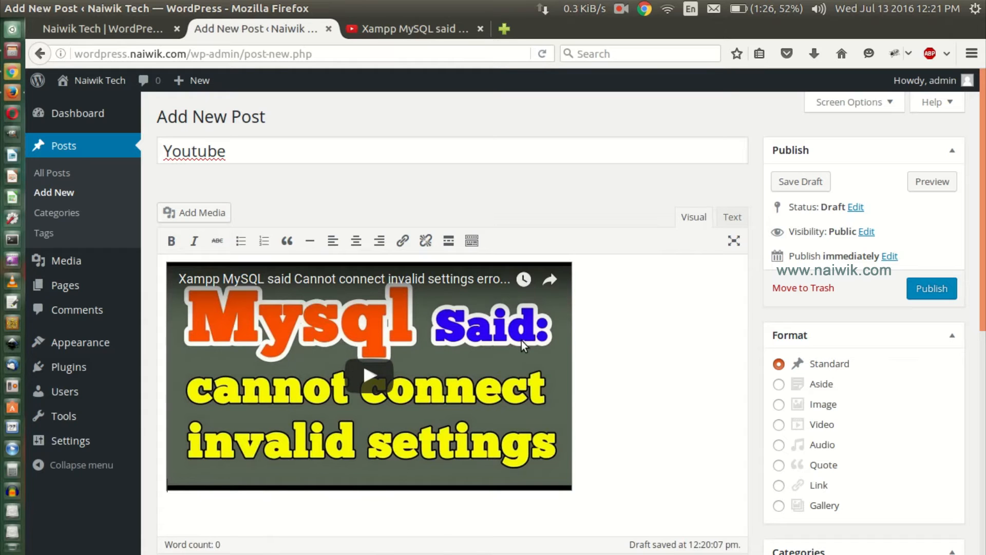
{"action": "mouse_move", "coordinate": [381, 422]}
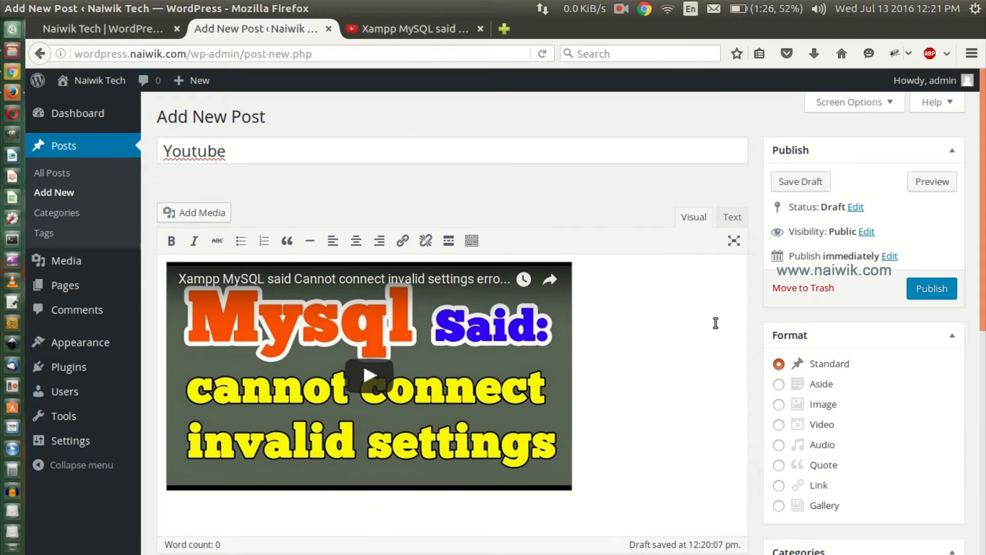
{"action": "left_click", "coordinate": [931, 288]}
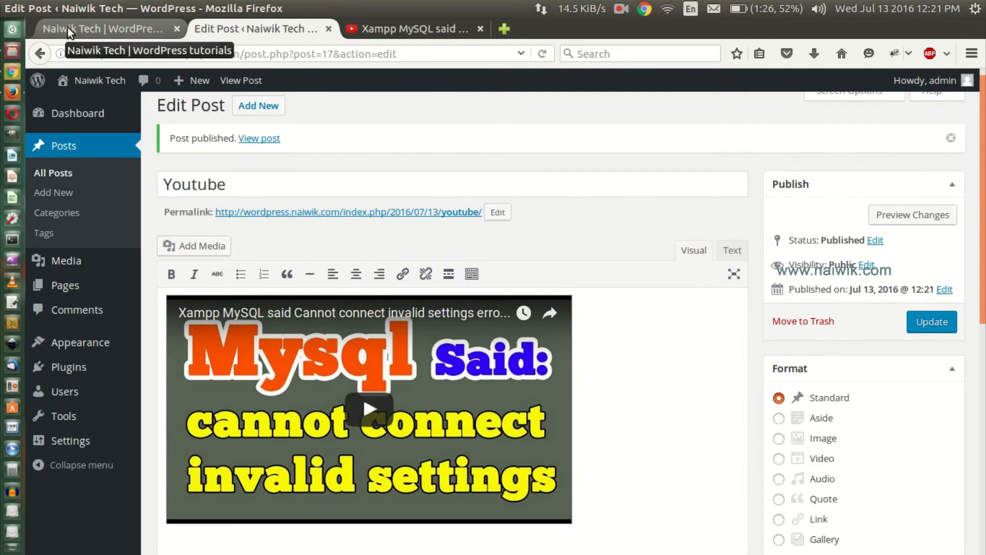